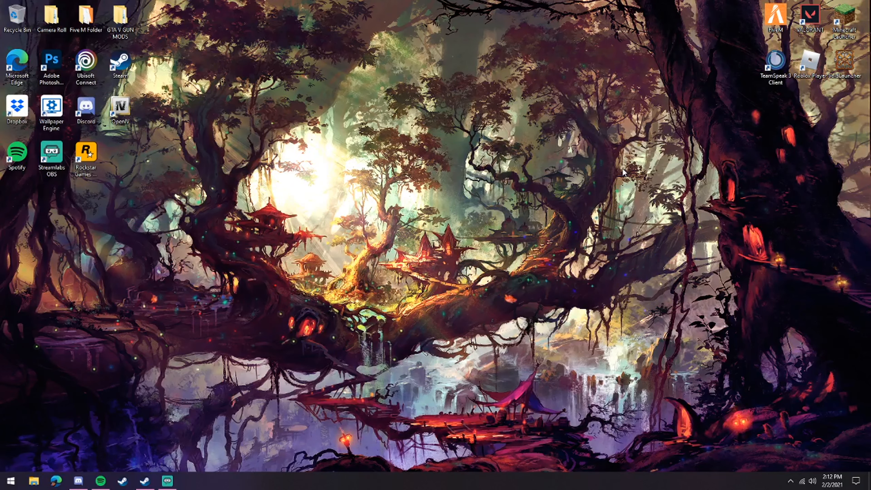
{"action": "mouse_move", "coordinate": [202, 251]}
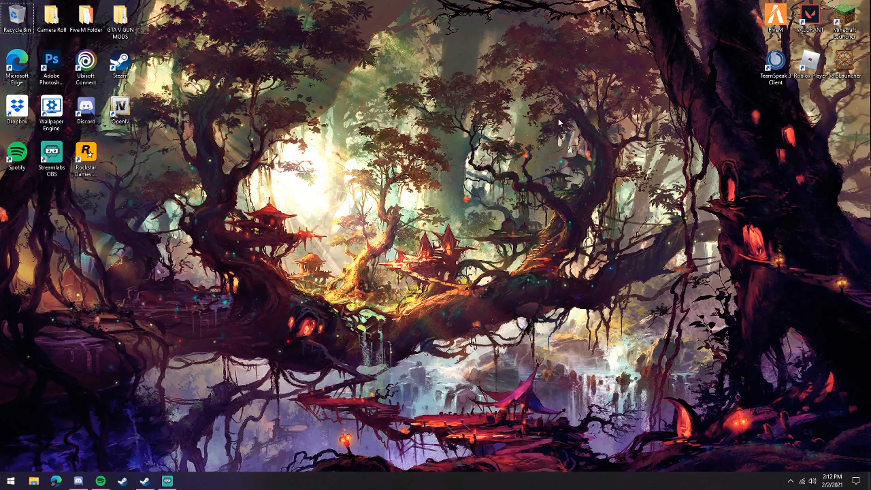
{"action": "mouse_move", "coordinate": [466, 208]}
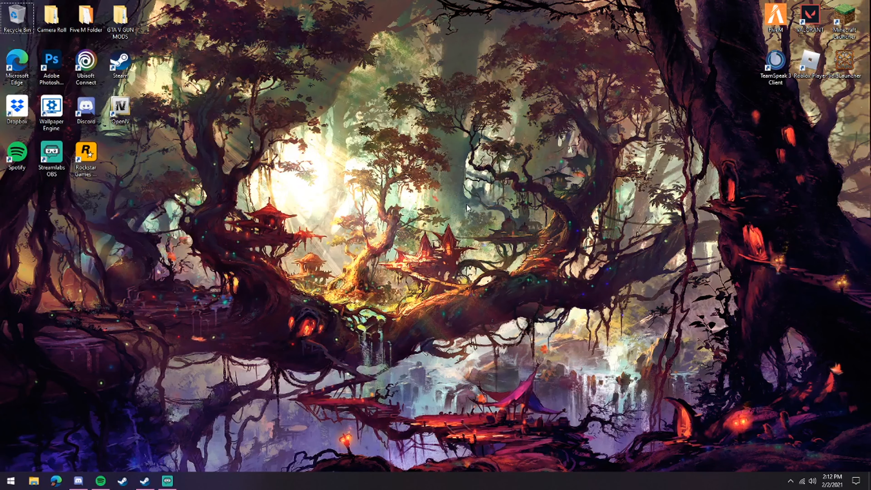